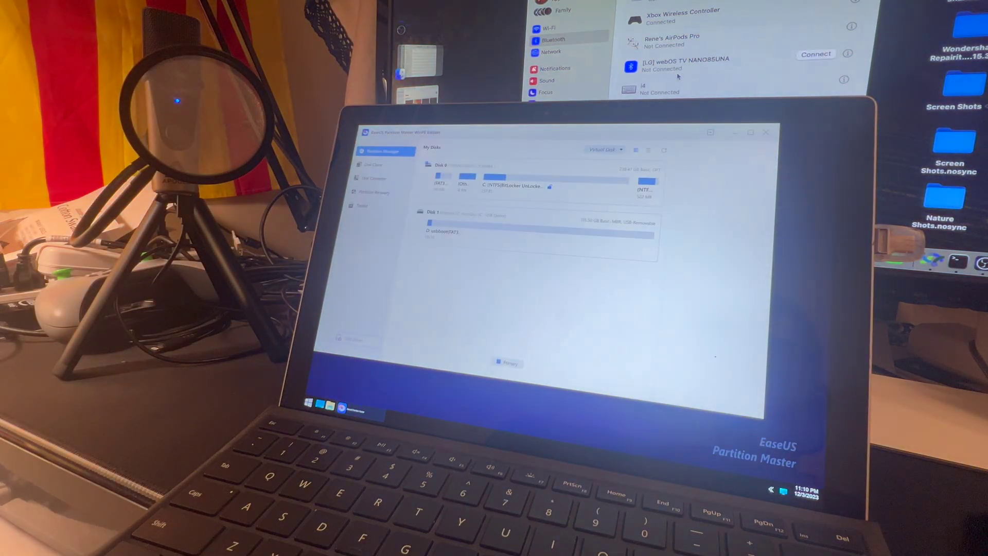
# Step: Select the BitLocker C: (NTFS) partition on Disk 0 to show its action panel
pyautogui.click(552, 187)
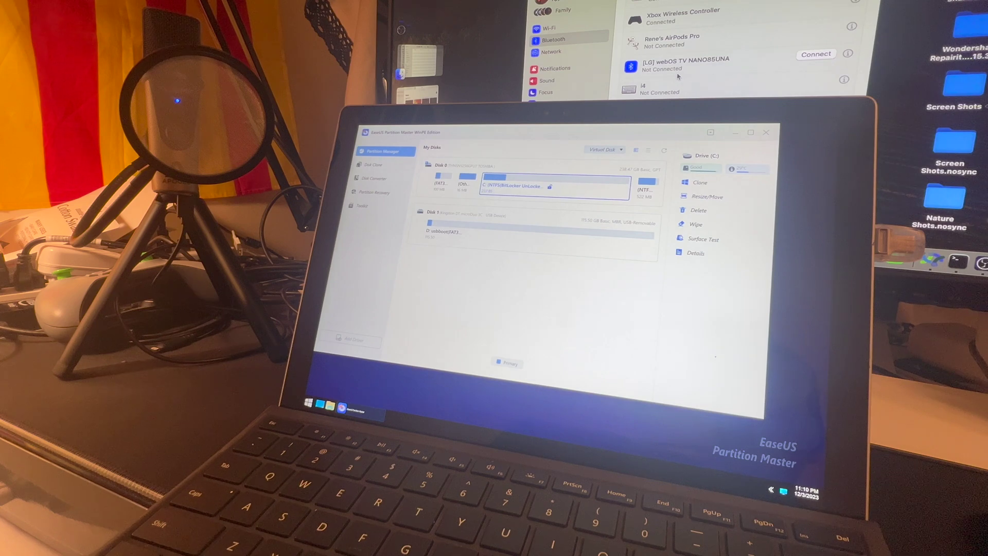